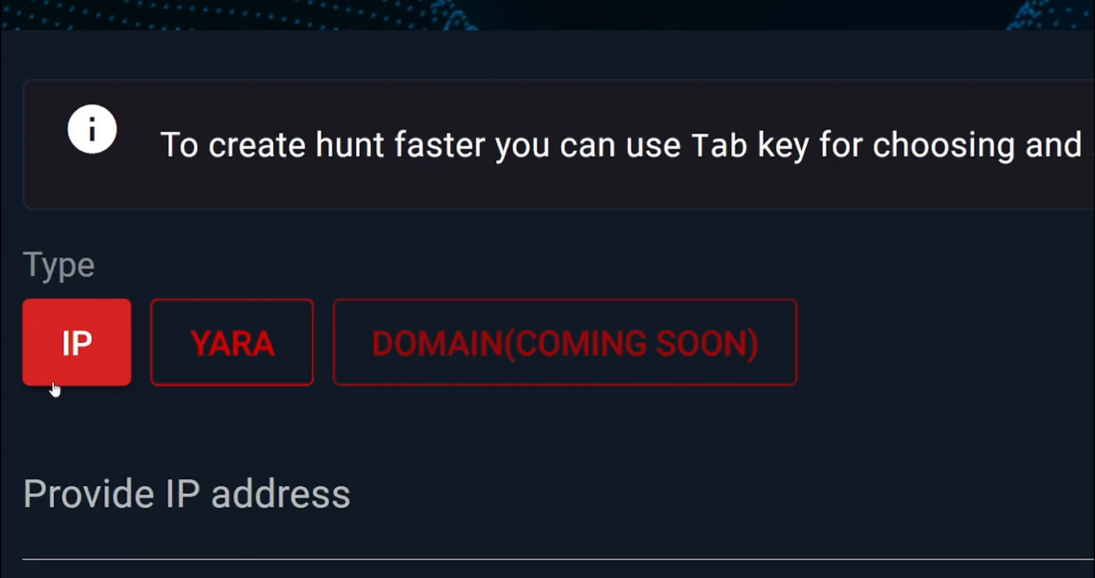
# - Switch the hunt type to YARA so it asks for a Yara rule
pyautogui.click(231, 342)
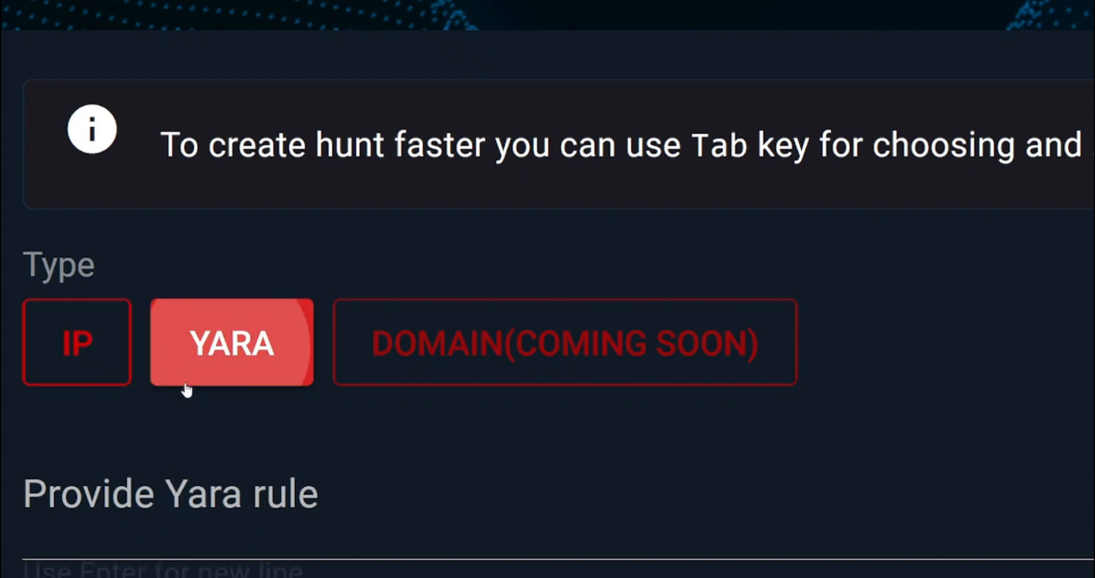
pyautogui.click(231, 342)
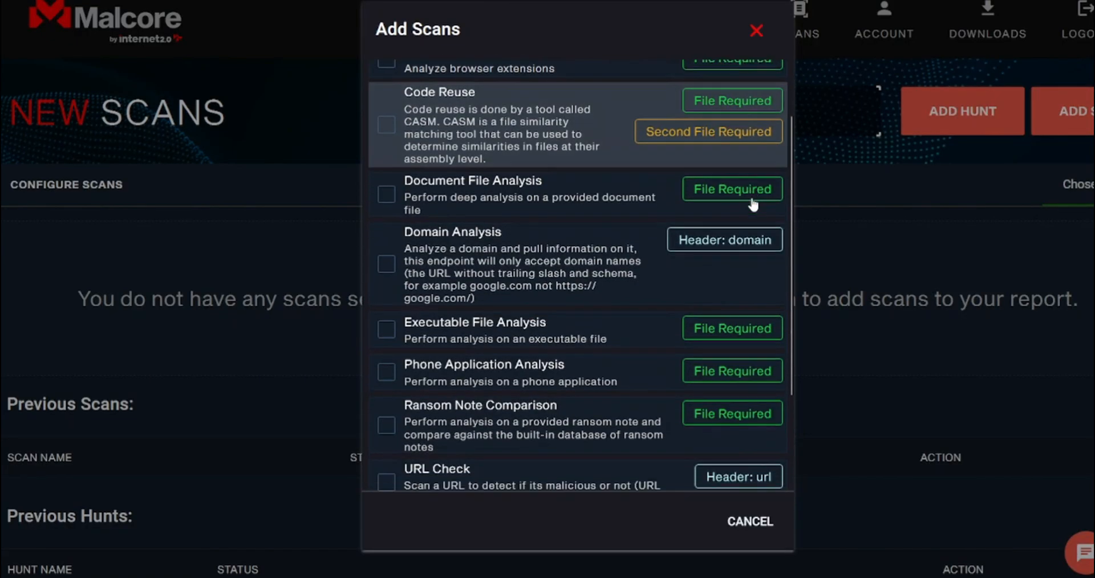
# - Browse the scan types and pricing tiers, then proceed with the Free Plan
pyautogui.scroll(-3)
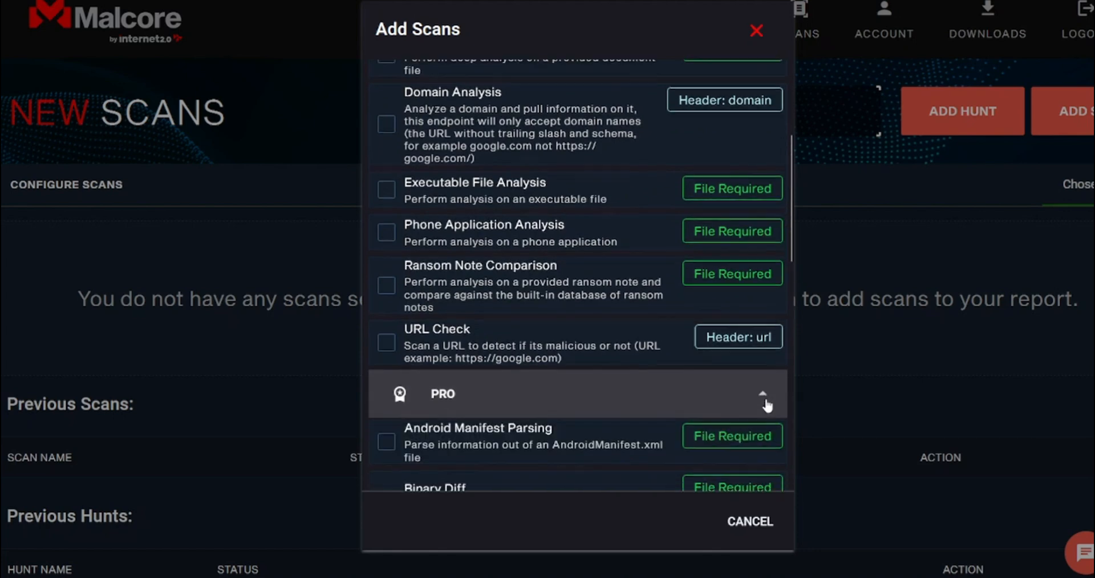
pyautogui.scroll(-3)
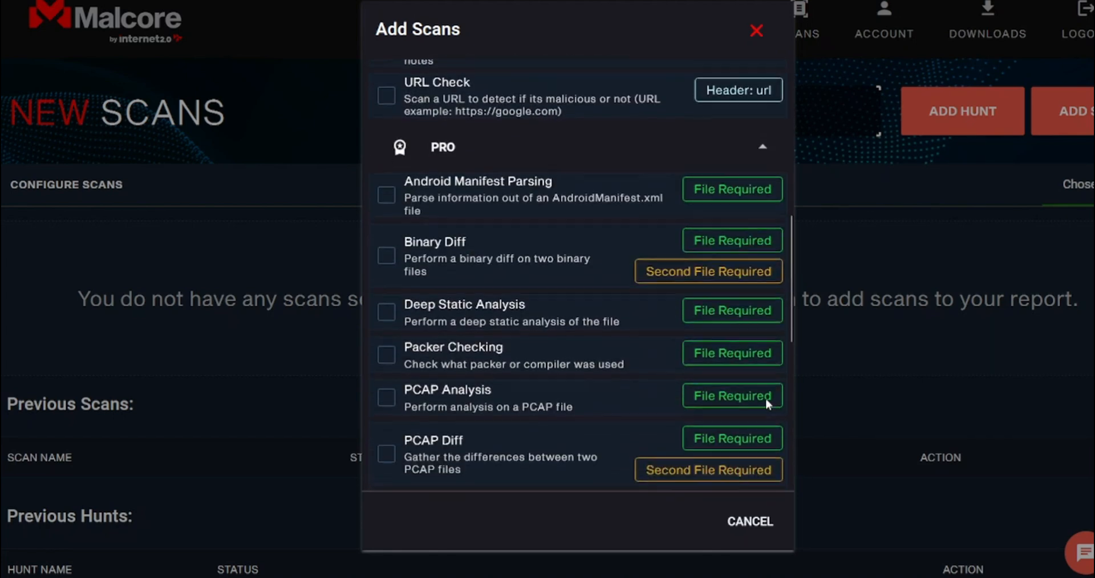
pyautogui.scroll(-3)
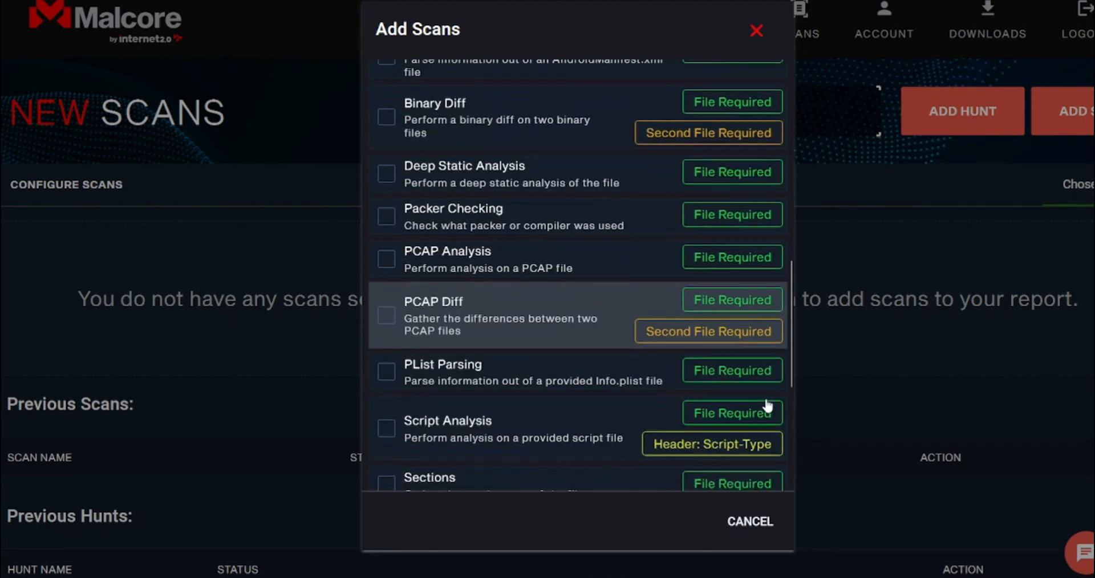
pyautogui.scroll(-3)
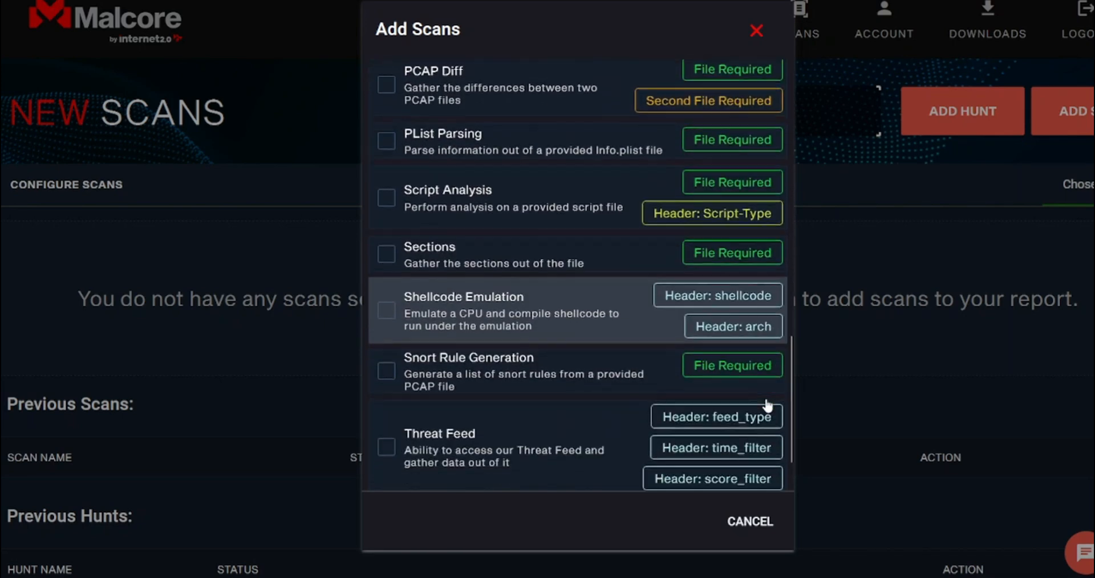
pyautogui.scroll(-3)
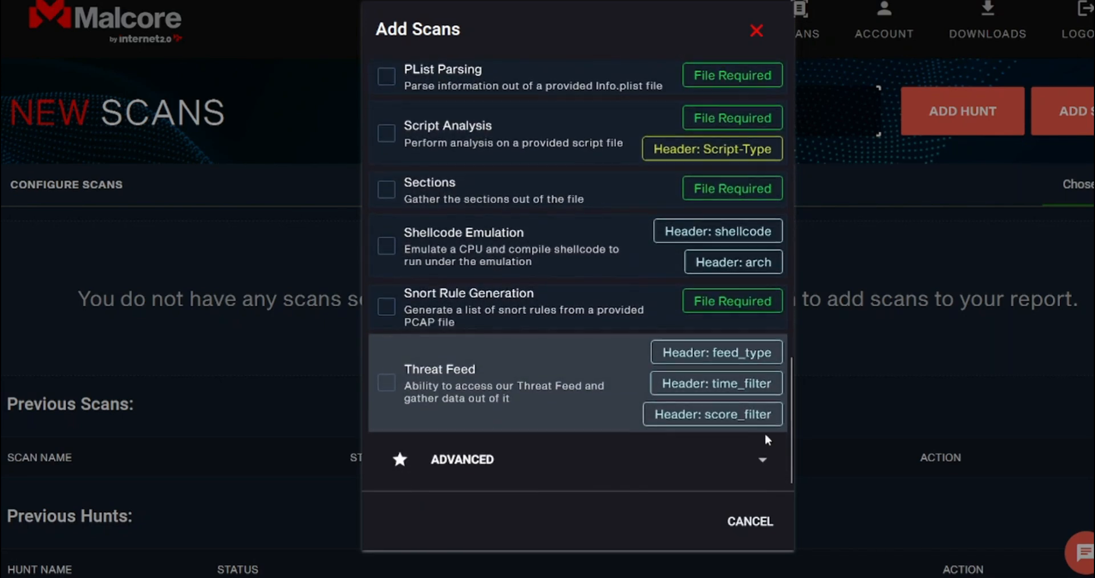
pyautogui.scroll(-3)
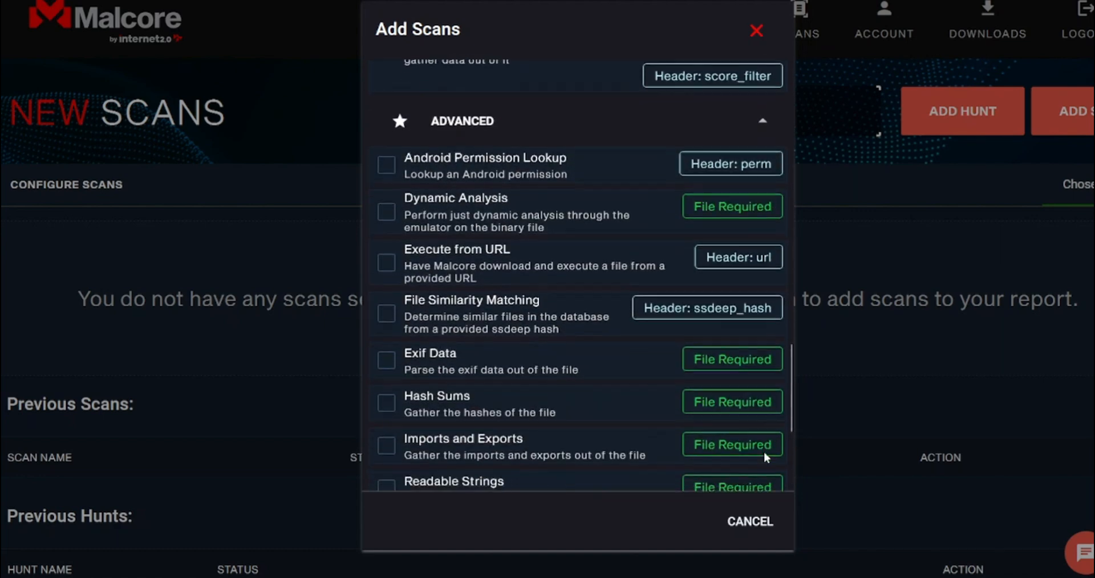
pyautogui.scroll(-3)
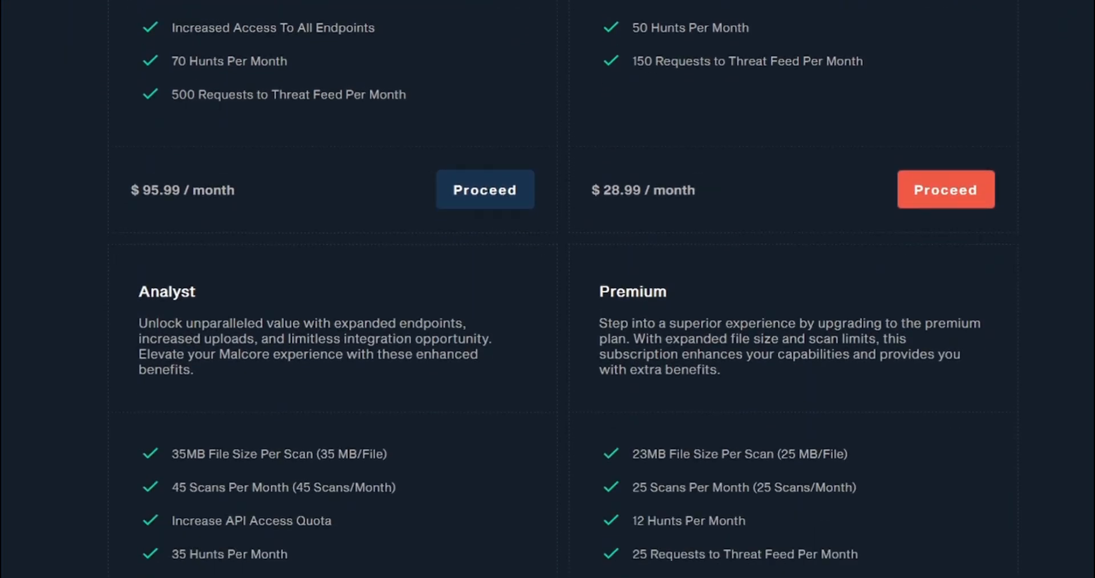
pyautogui.scroll(-3)
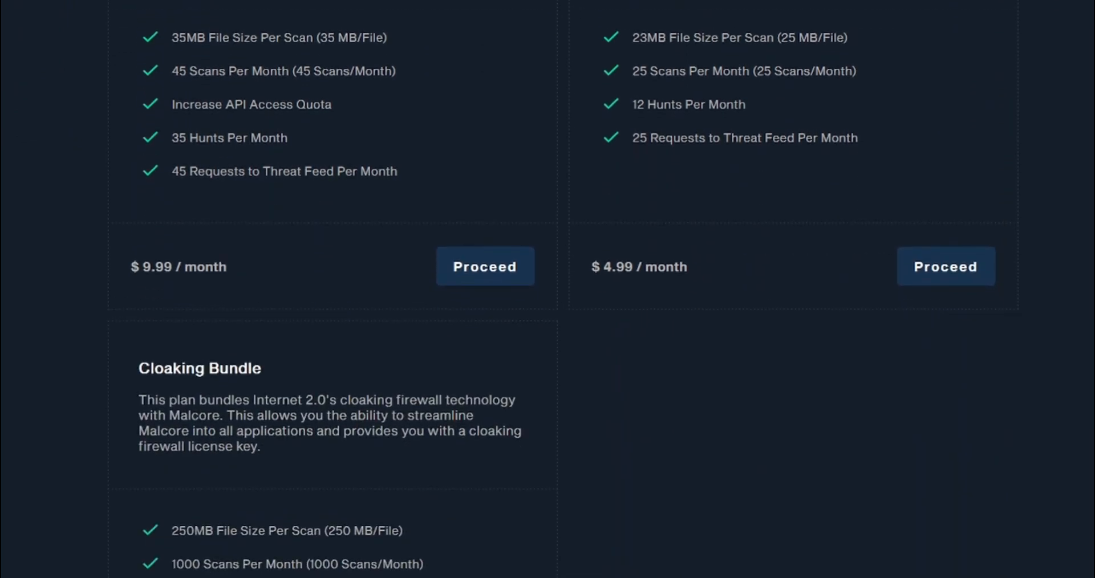
pyautogui.scroll(-3)
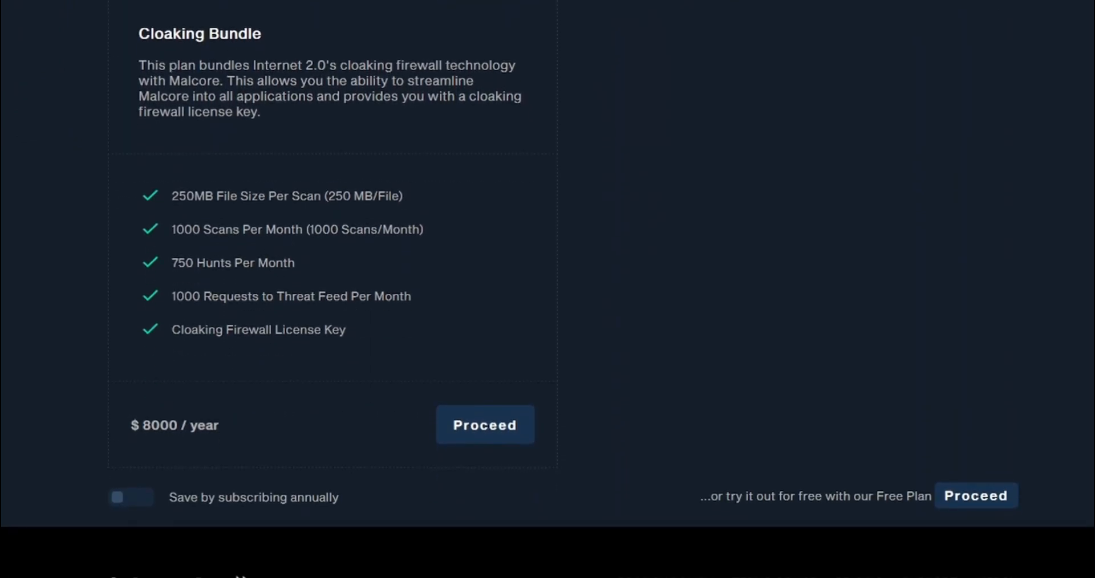
pyautogui.click(485, 425)
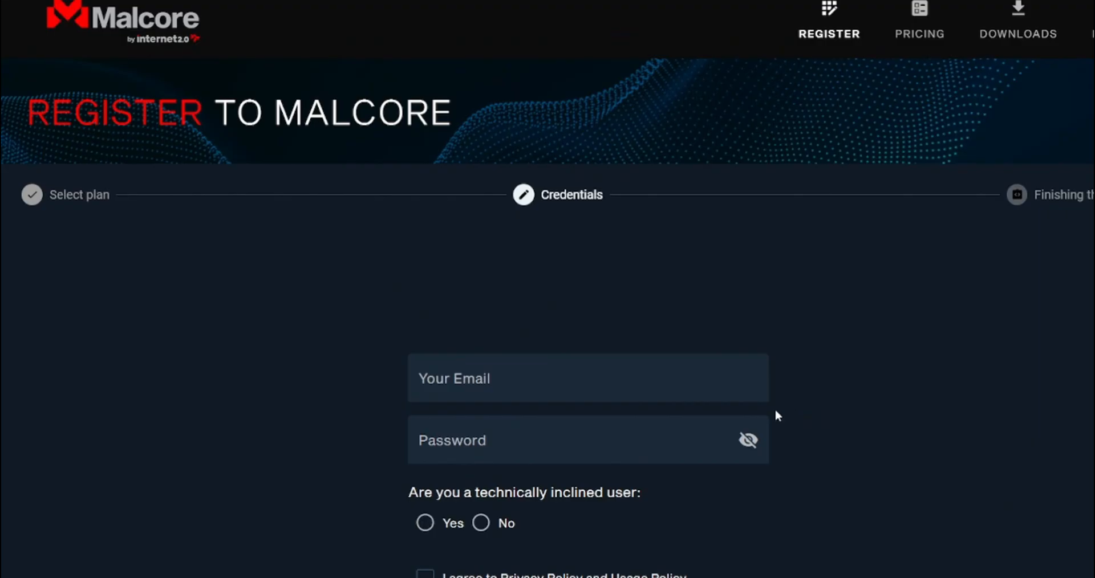
pyautogui.scroll(-3)
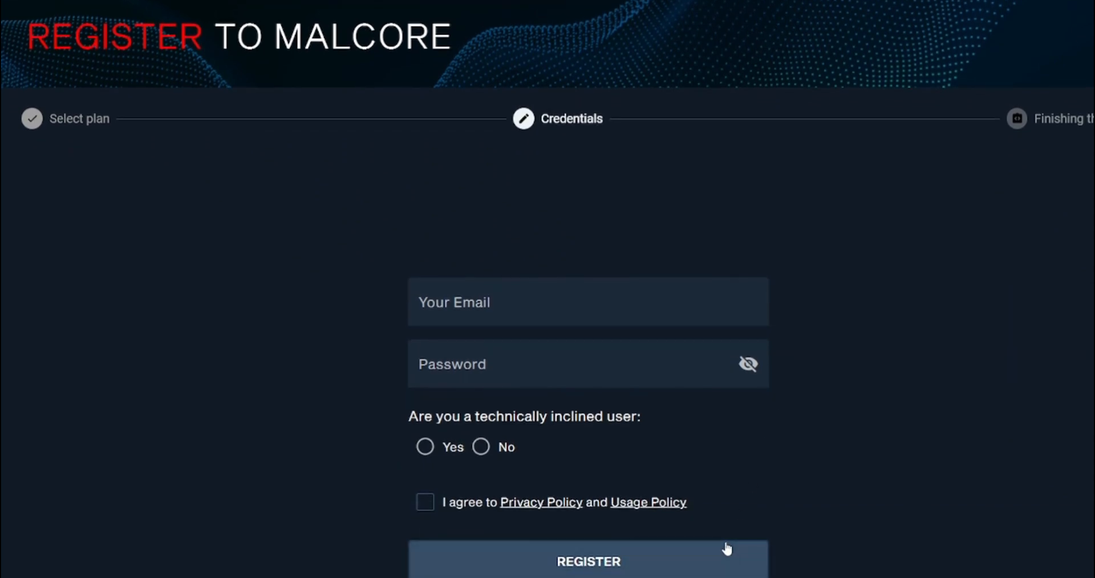